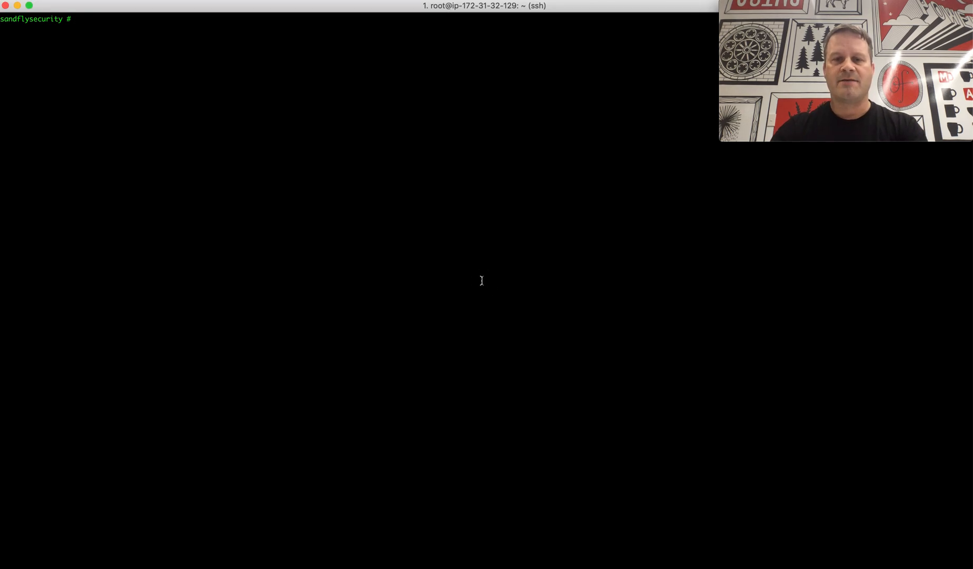
# Print the working directory with pwd to confirm the shell is in /tmp
pyautogui.write('pwd')
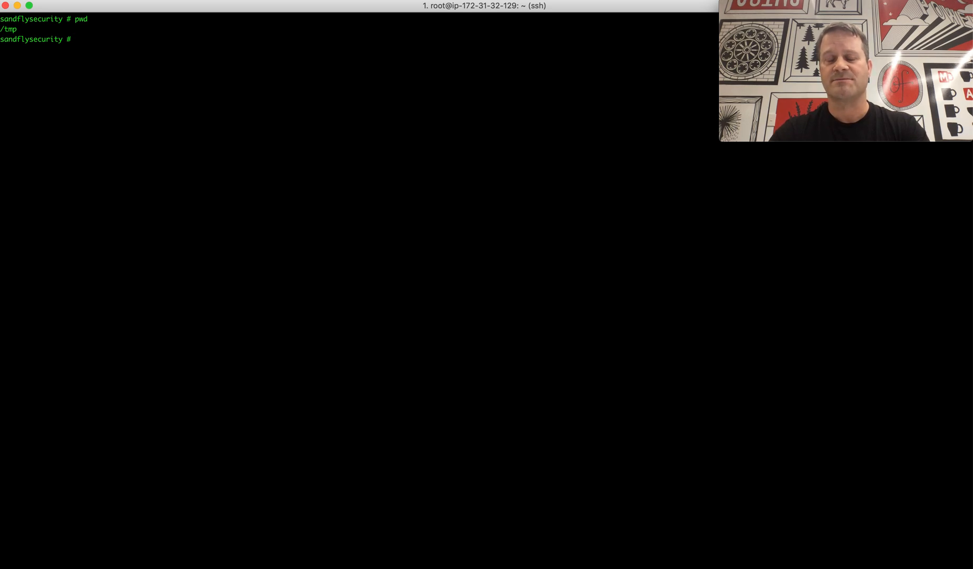
# Copy /bin/sleep to /tmp as cron, list the directory, and prefix PATH with '.'
pyautogui.write('cp')
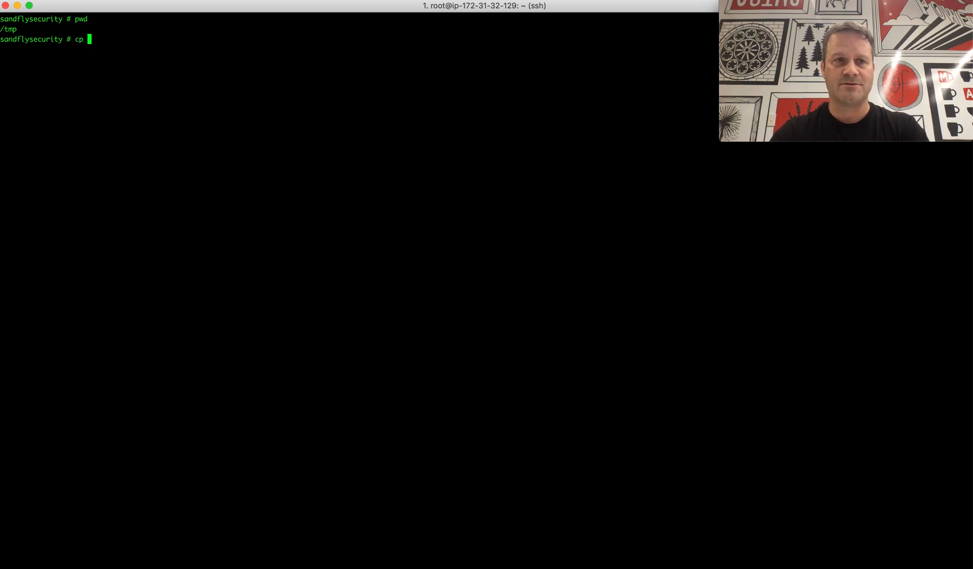
pyautogui.write('/bin/sleep cron')
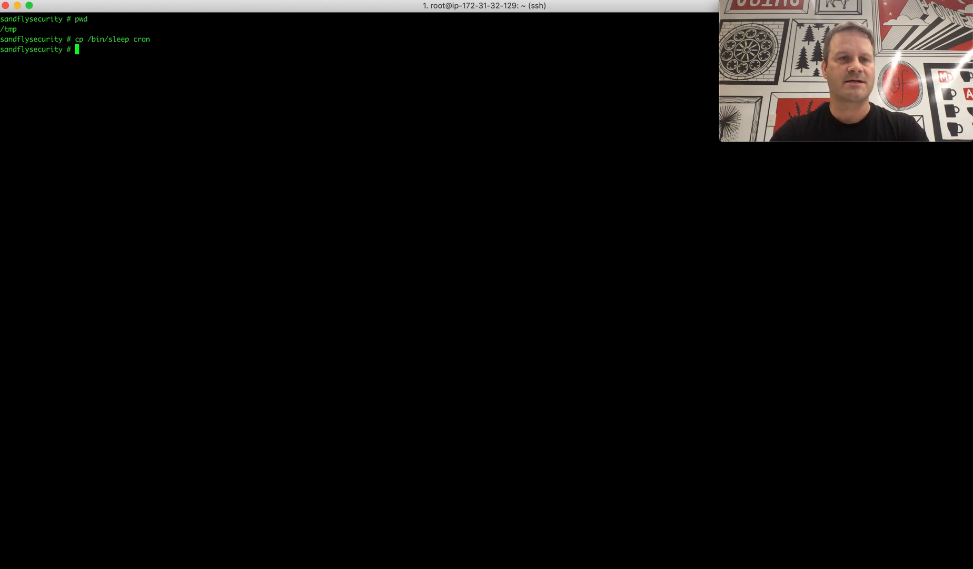
pyautogui.write('ls -al')
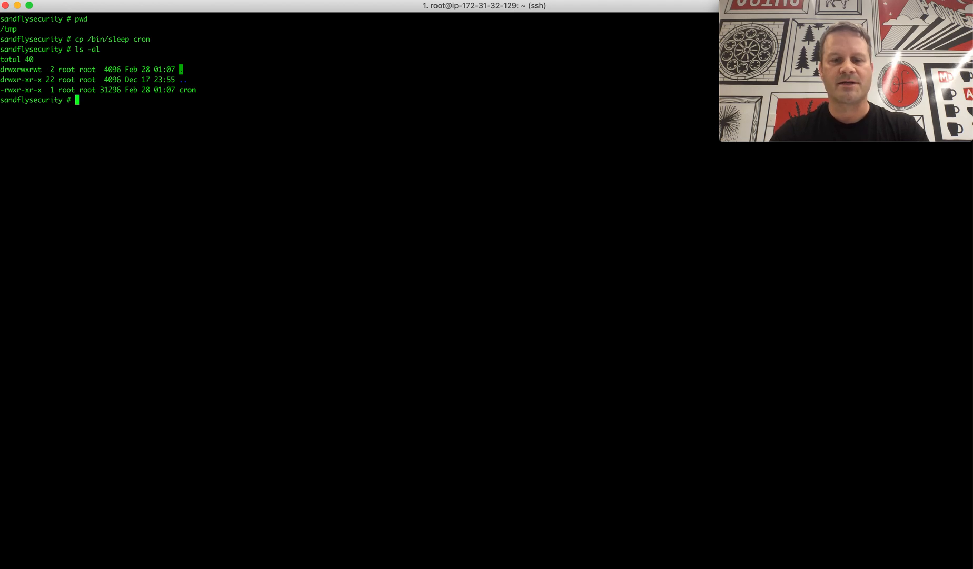
pyautogui.write('export')
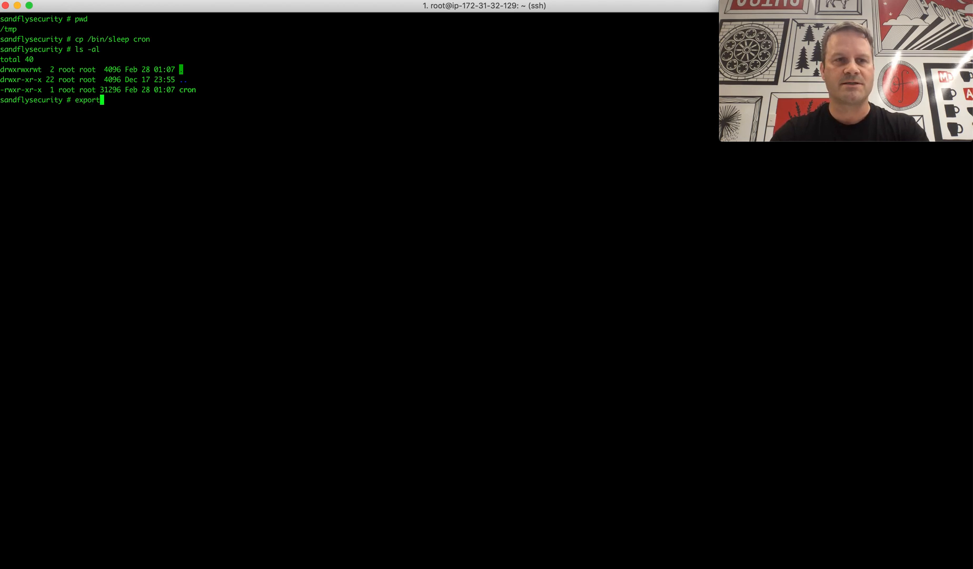
pyautogui.write('PATH=')
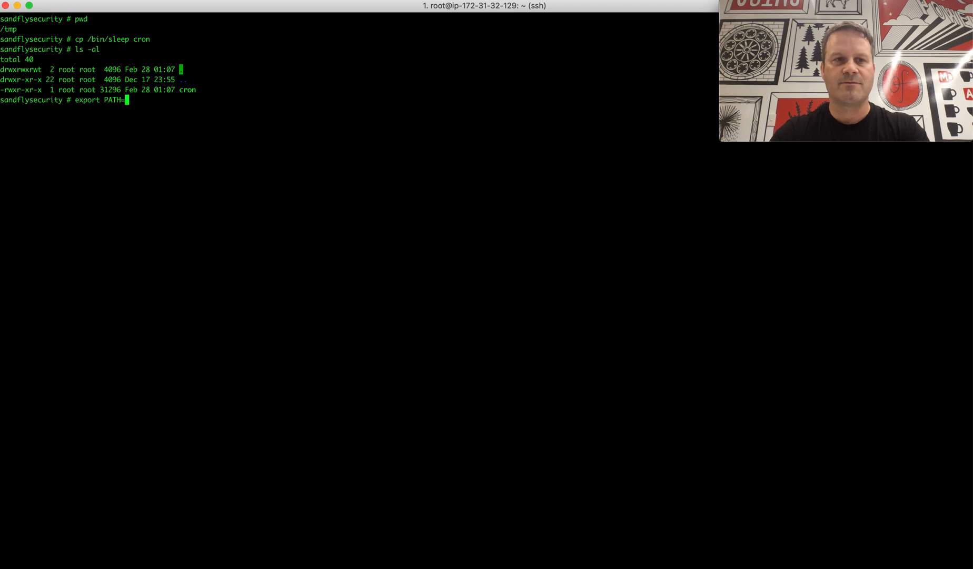
pyautogui.write('.:')
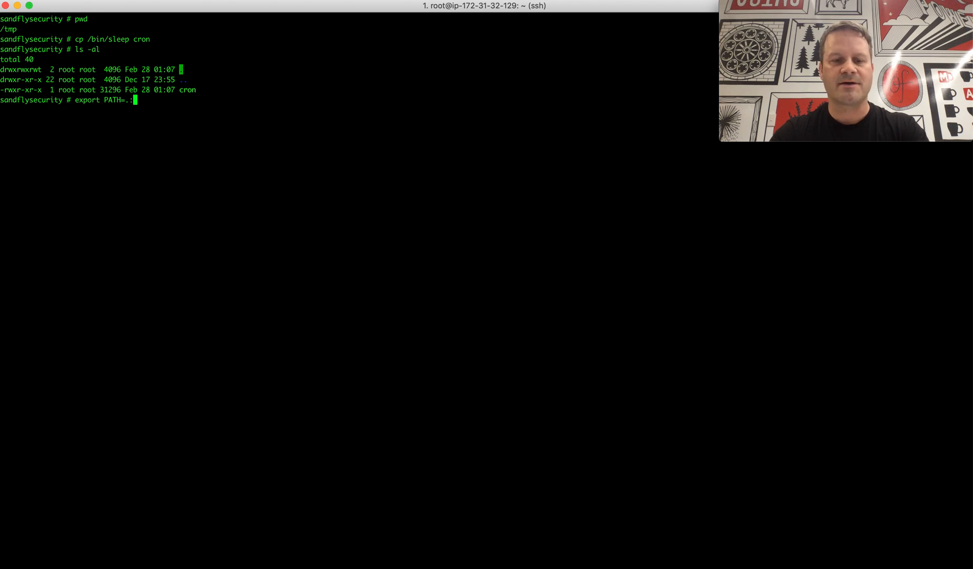
pyautogui.write('$PATH')
pyautogui.write('cr')
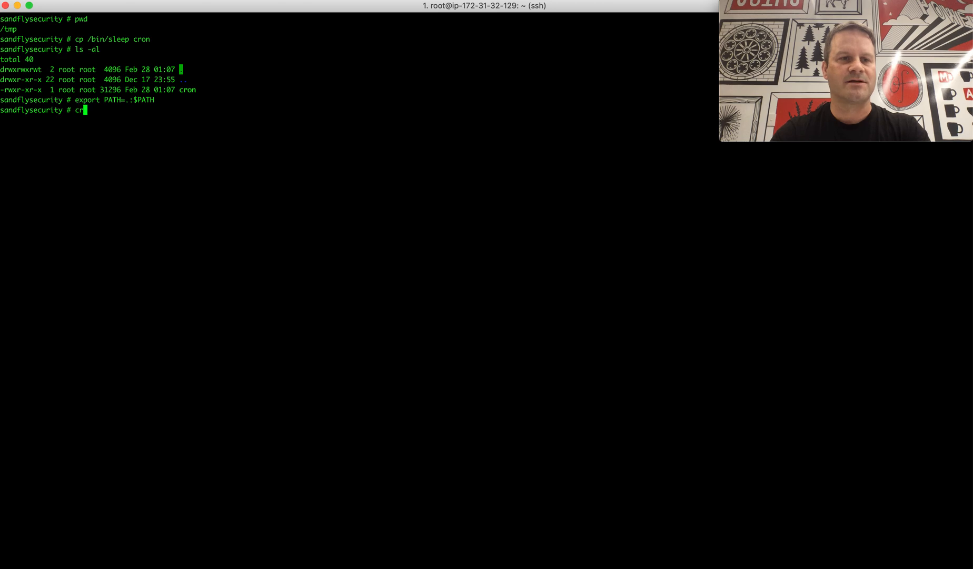
# Launch 'cron 3600' in the background as job 4362
pyautogui.write('on')
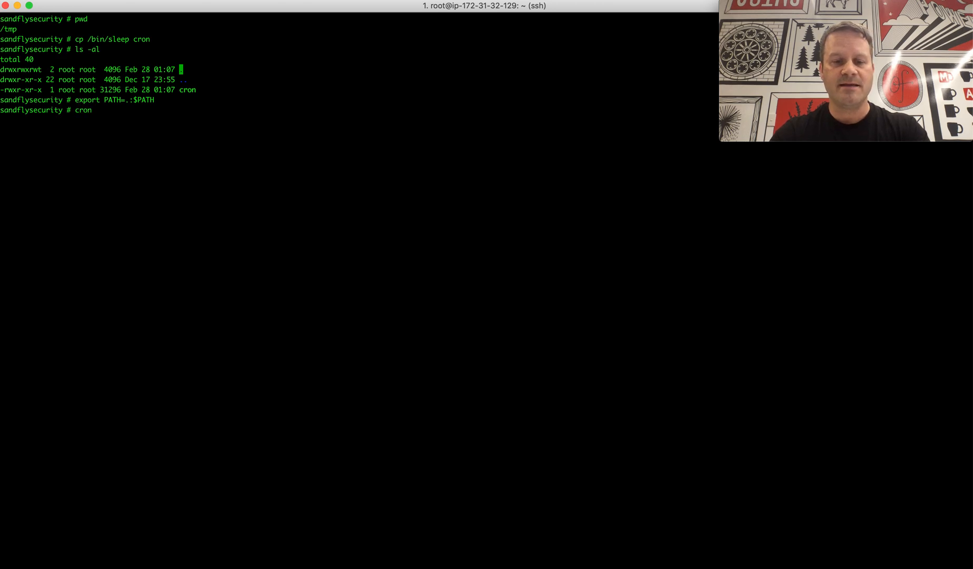
pyautogui.write('3600')
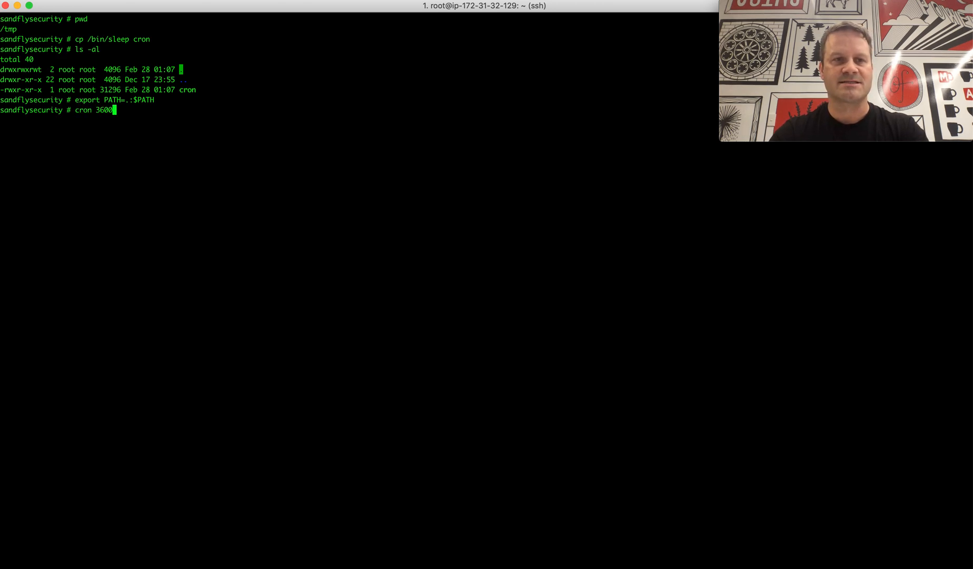
pyautogui.write('&')
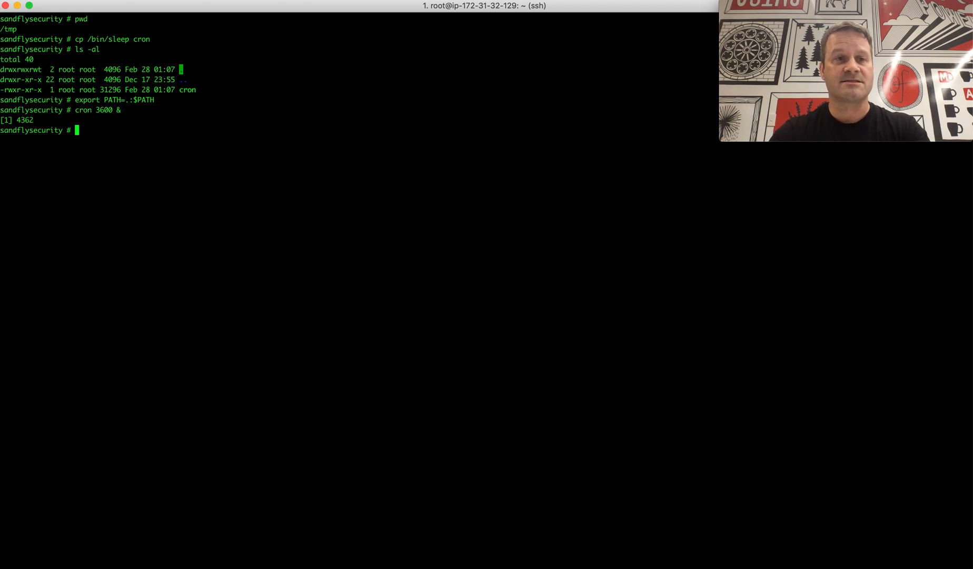
pyautogui.write('p')
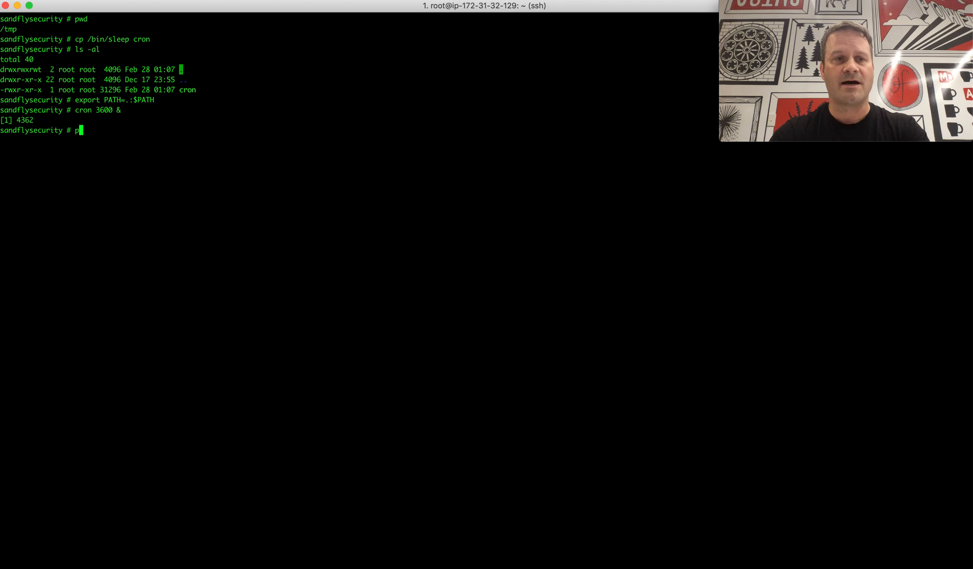
# Run ps -auwx, showing fake 'cron 3600' at PID 4362 beside the real cron
pyautogui.write('s -auwx')
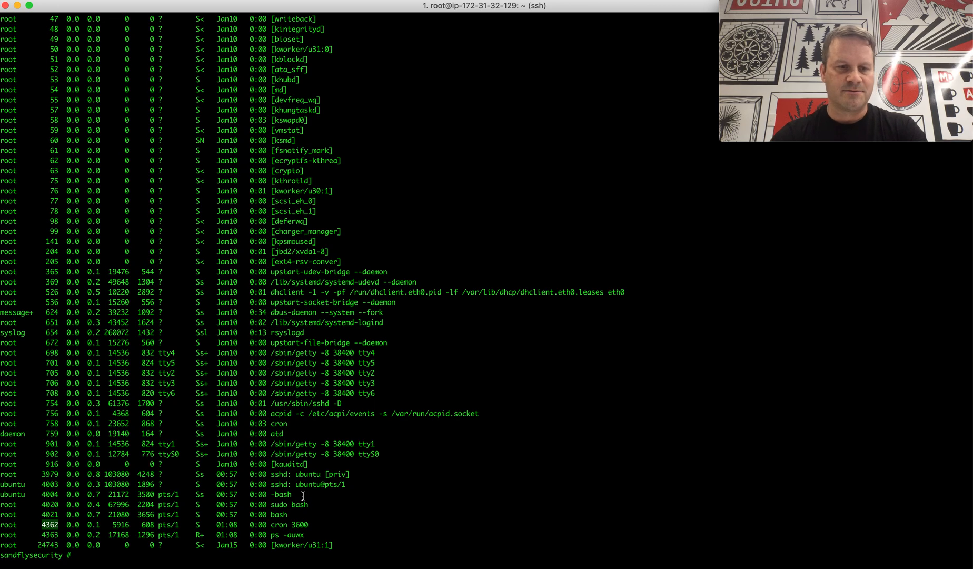
# Change into /proc/4362, confirm it with pwd, and begin an ls -al listing
pyautogui.write('cd /proc')
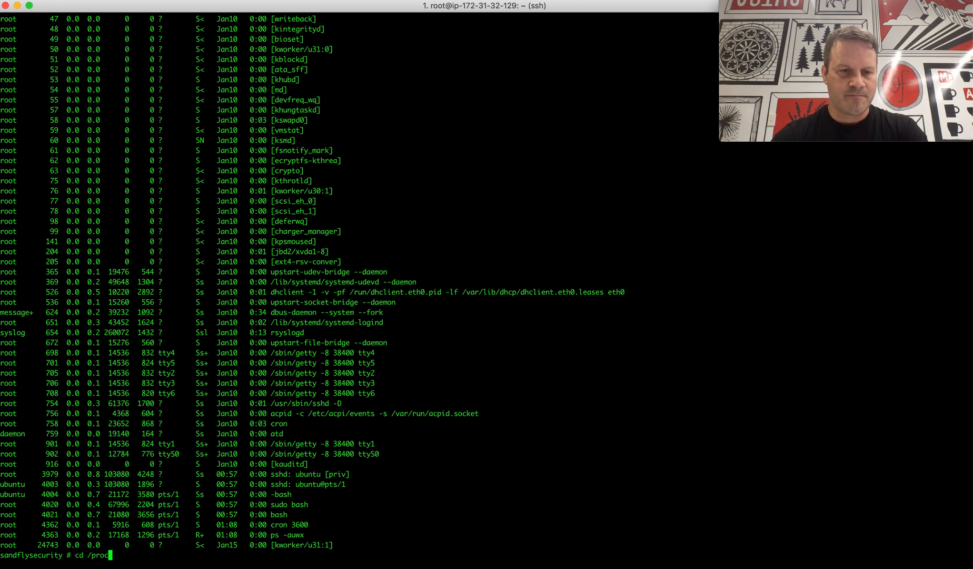
pyautogui.write('/4362')
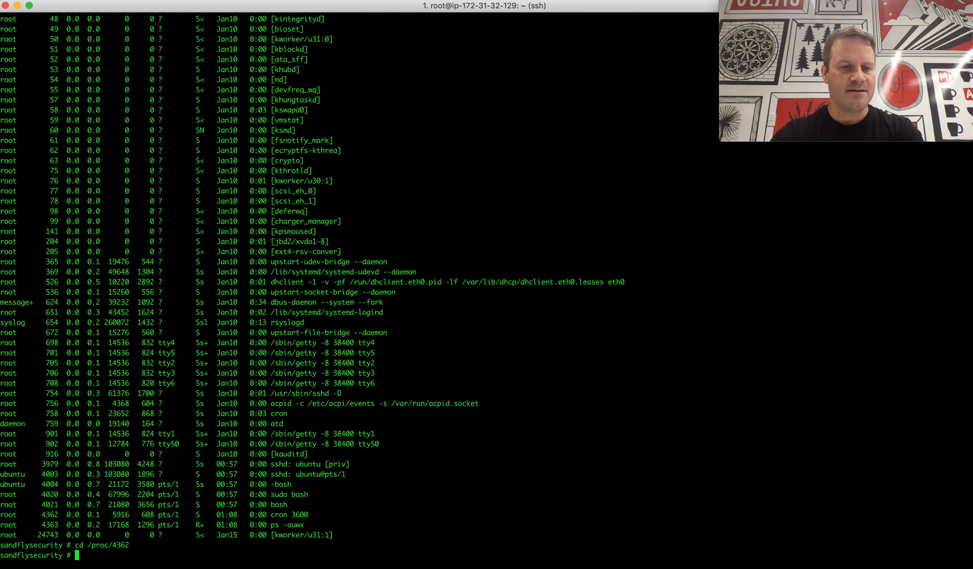
pyautogui.write('pwd')
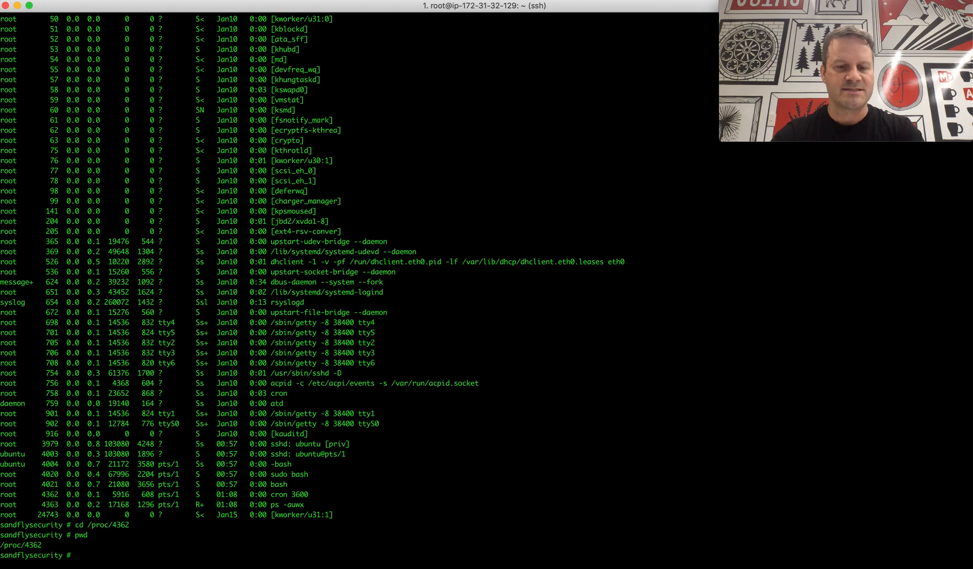
pyautogui.write('l')
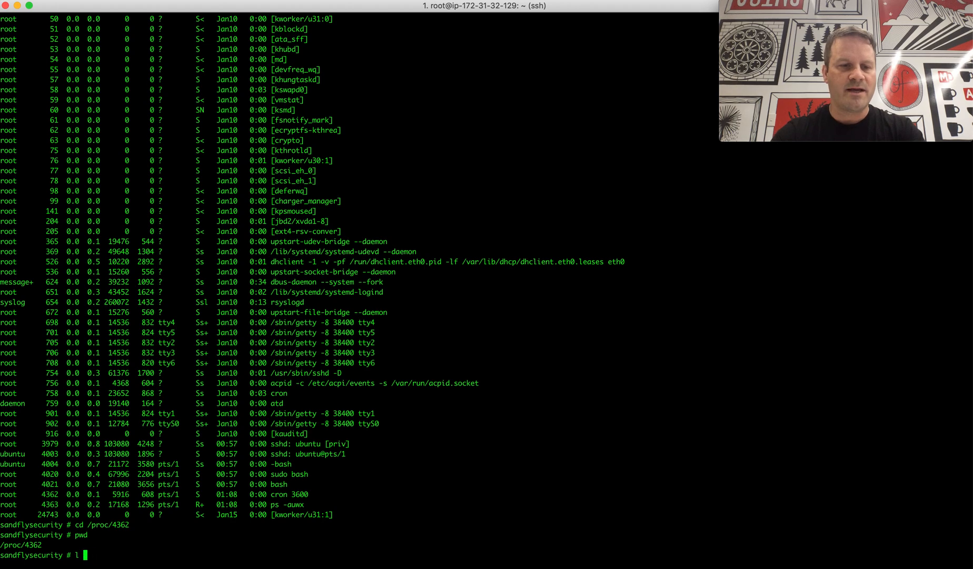
pyautogui.write('s-al')
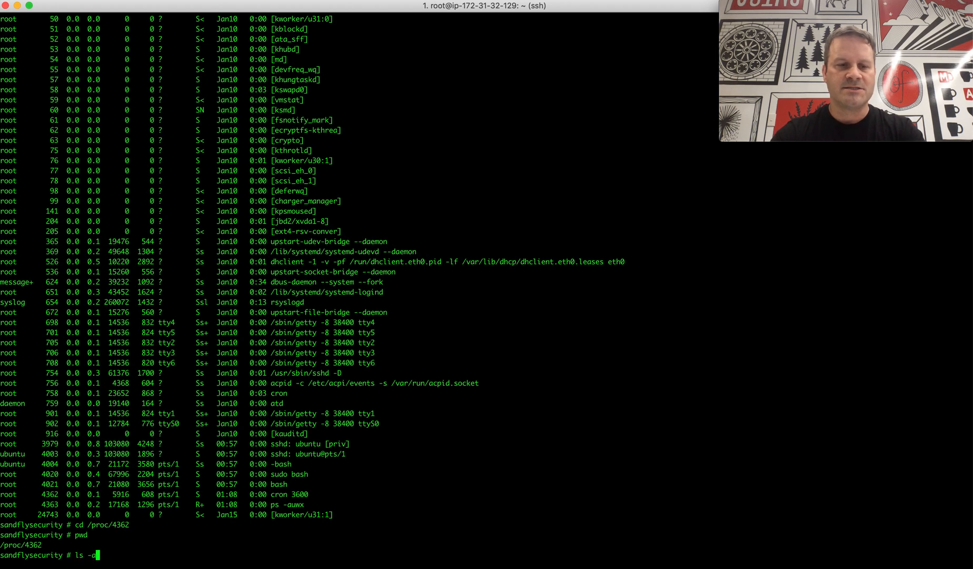
# List /proc/4362 and run strings on comm and cmdline, revealing 'cron' and 'cron 3600'
pyautogui.press('Return')
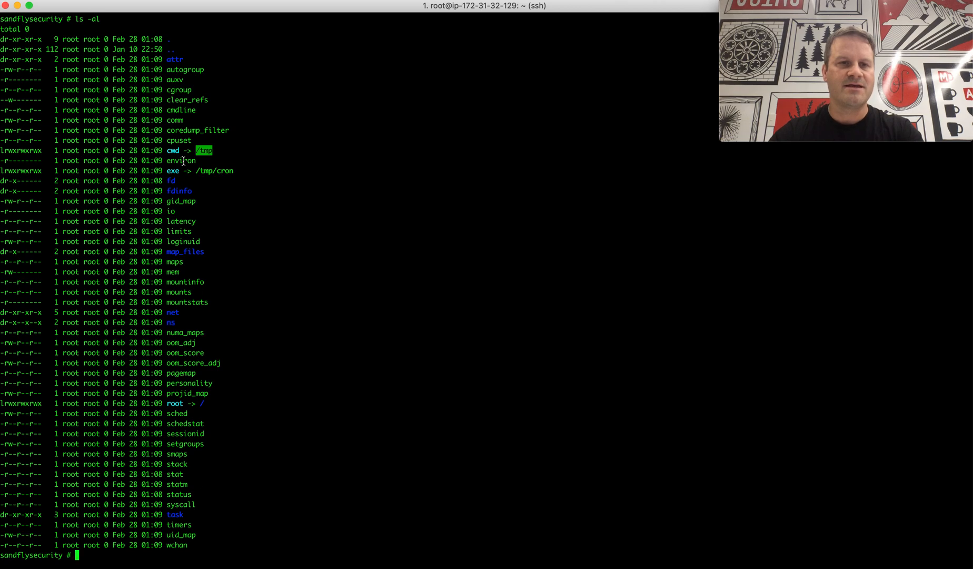
pyautogui.moveTo(337, 323)
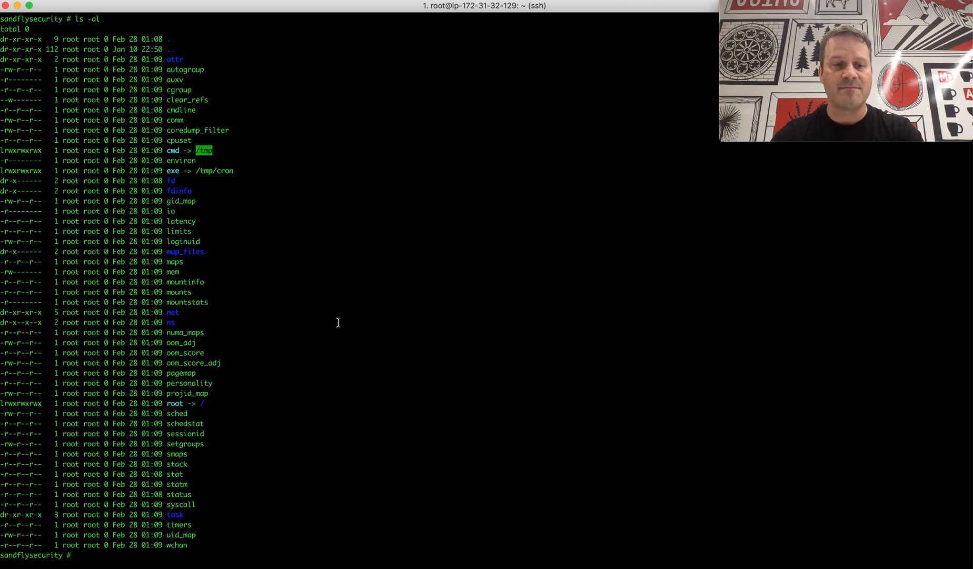
pyautogui.write('strings comm')
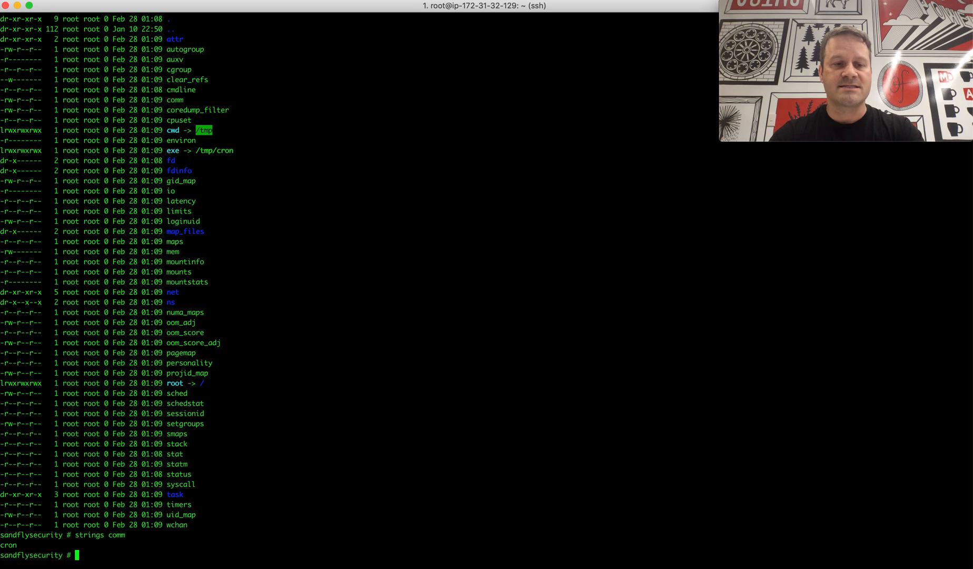
pyautogui.write('strings cmdline')
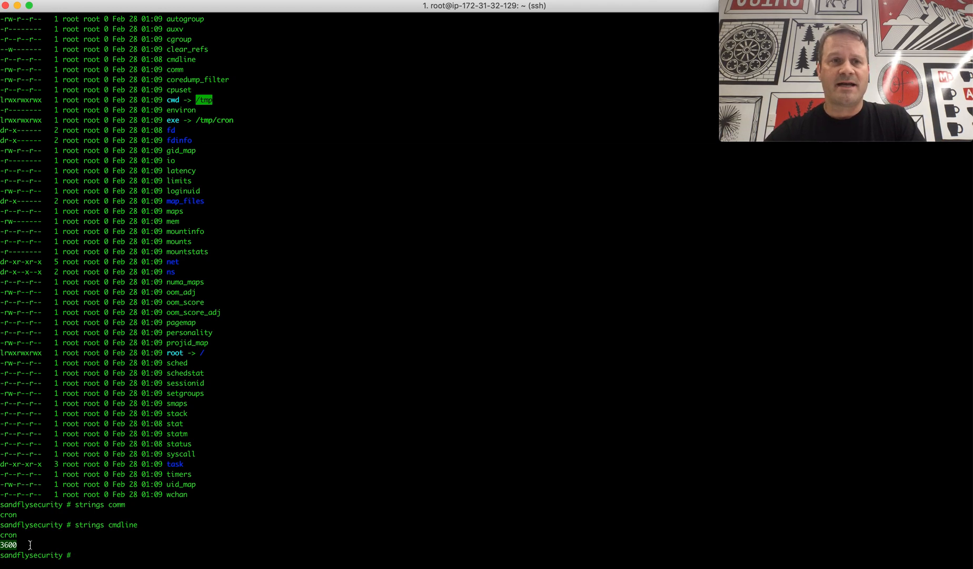
pyautogui.moveTo(229, 537)
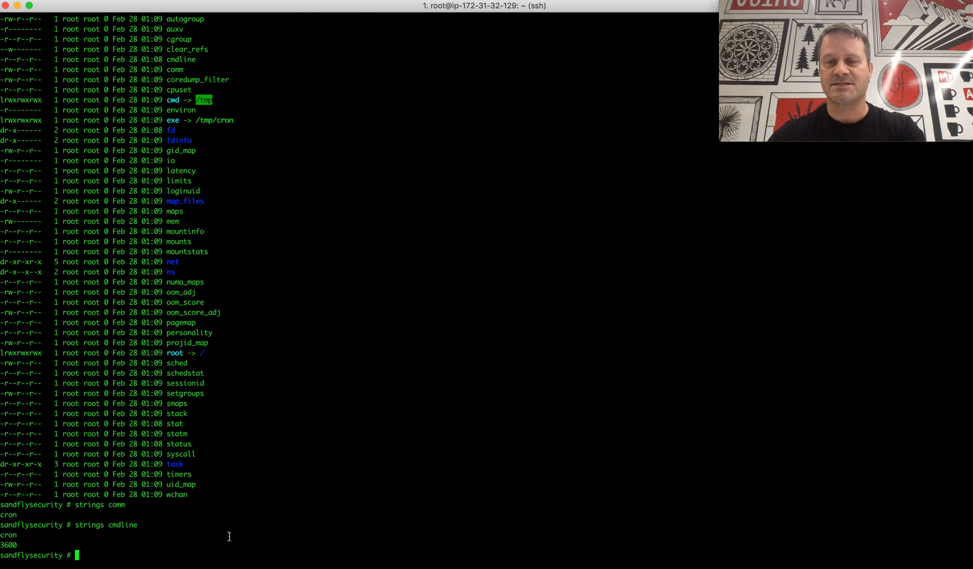
pyautogui.write('s')
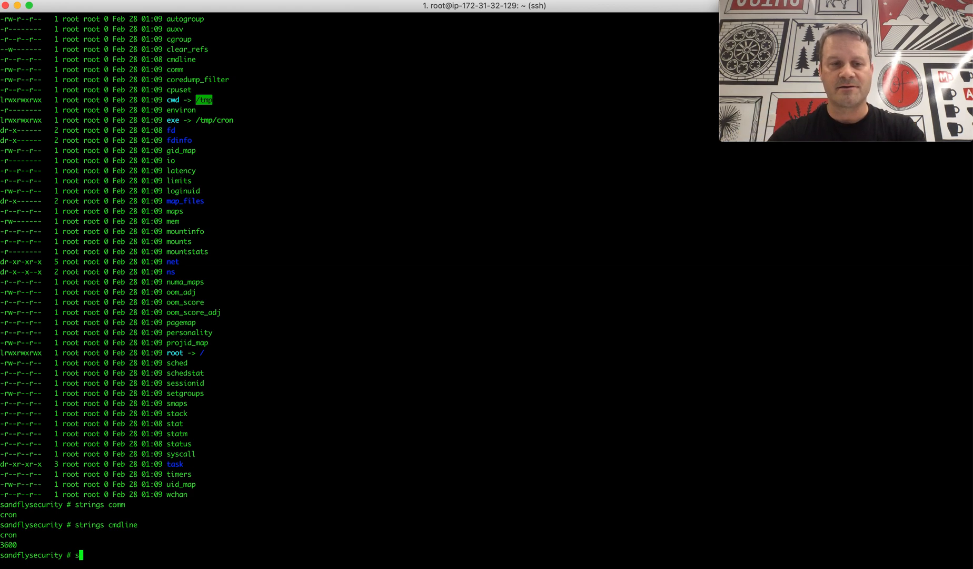
# Show process 4362's status, highlight parent PID 4021, and list all processes with ps -aux
pyautogui.write('trings status')
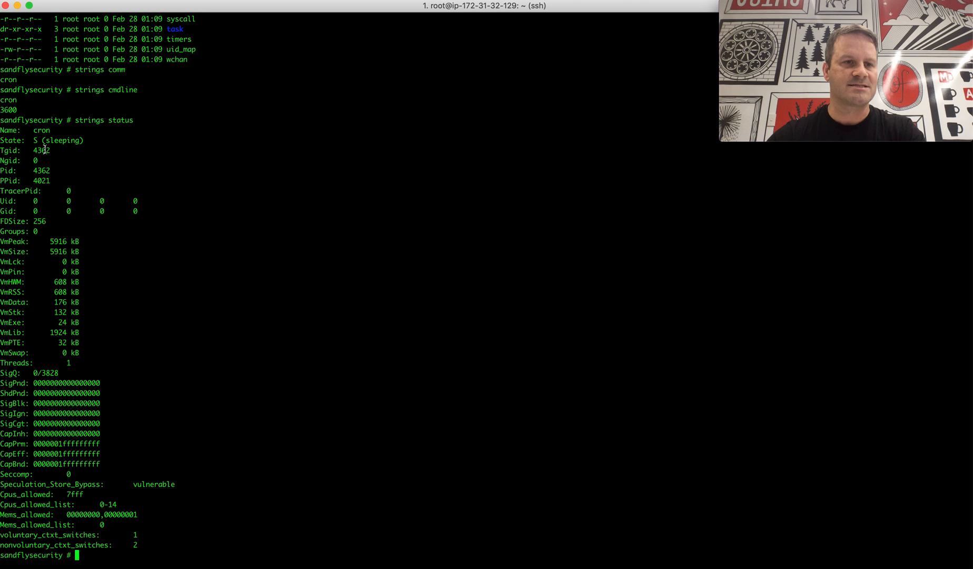
pyautogui.doubleClick(35, 181)
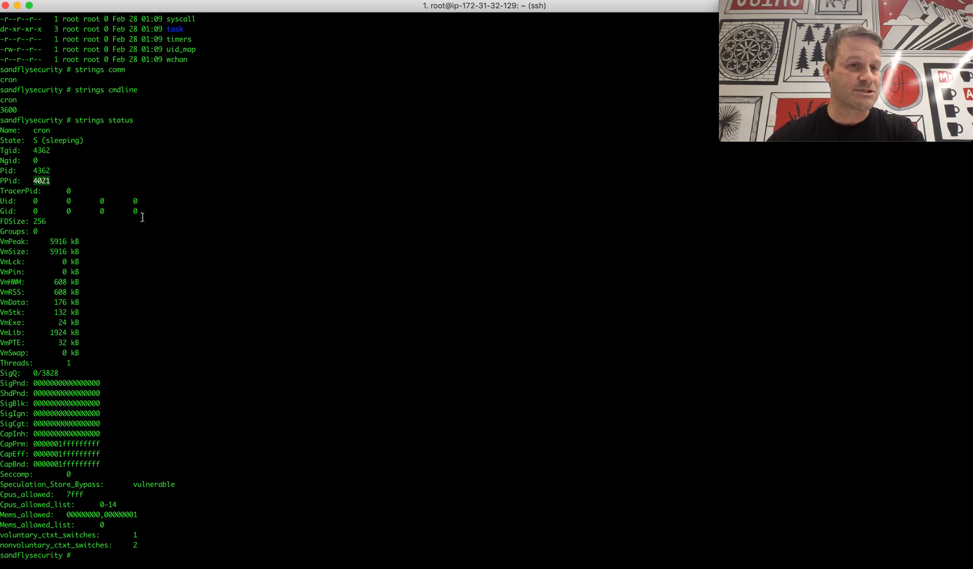
pyautogui.write('ps -au')
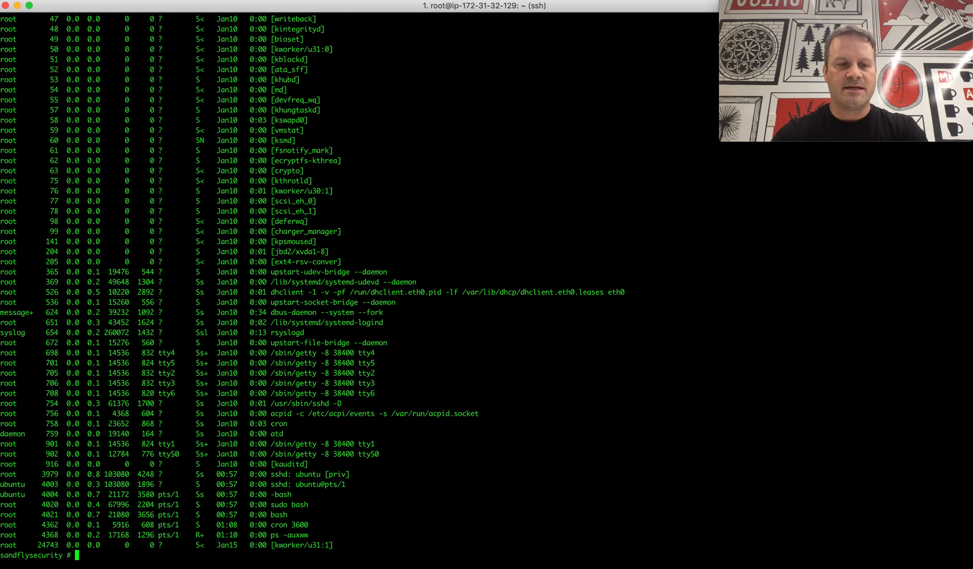
# Relist /proc/4362 around a ps -aux check, showing exe to /tmp/cron and cwd /tmp
pyautogui.write('ls -al')
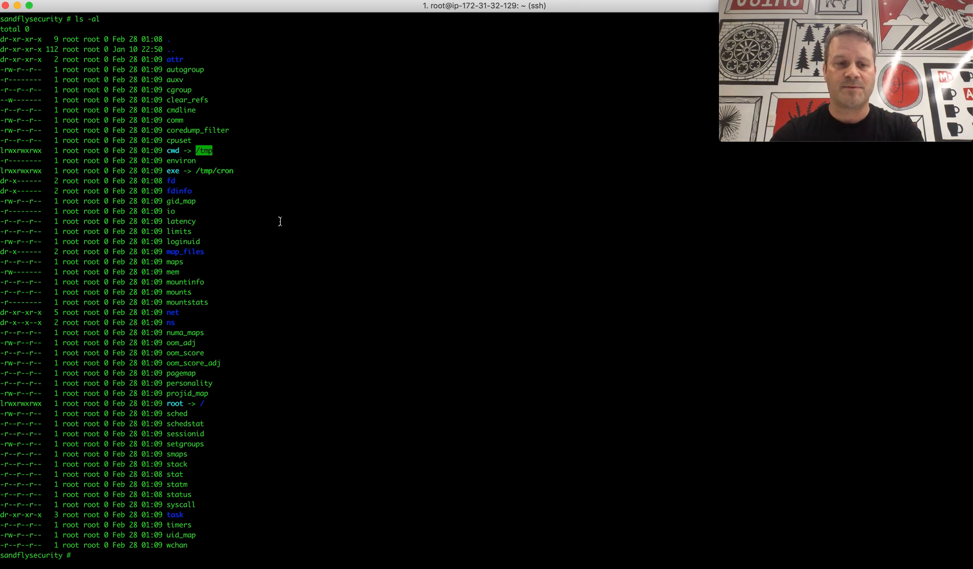
pyautogui.write('ps -aux')
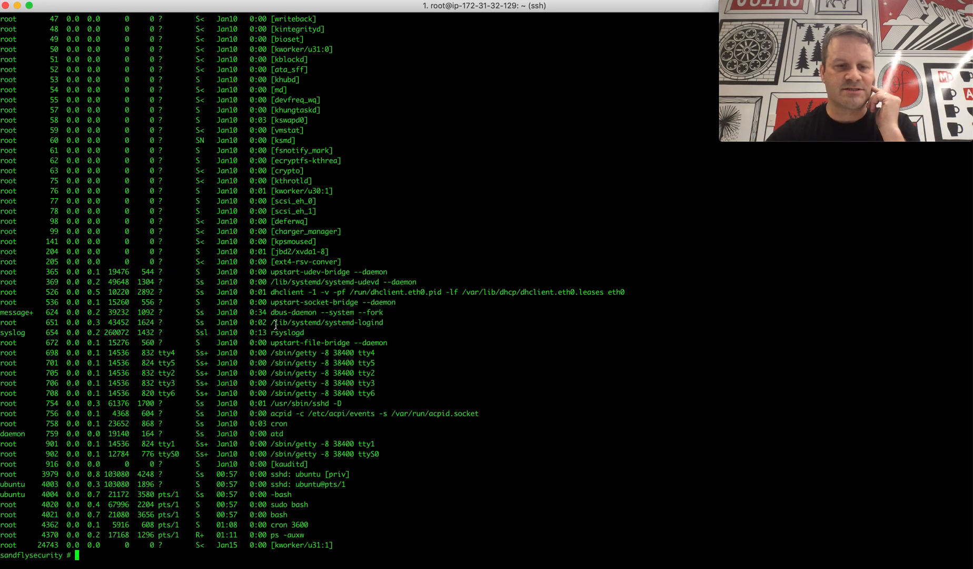
pyautogui.moveTo(402, 451)
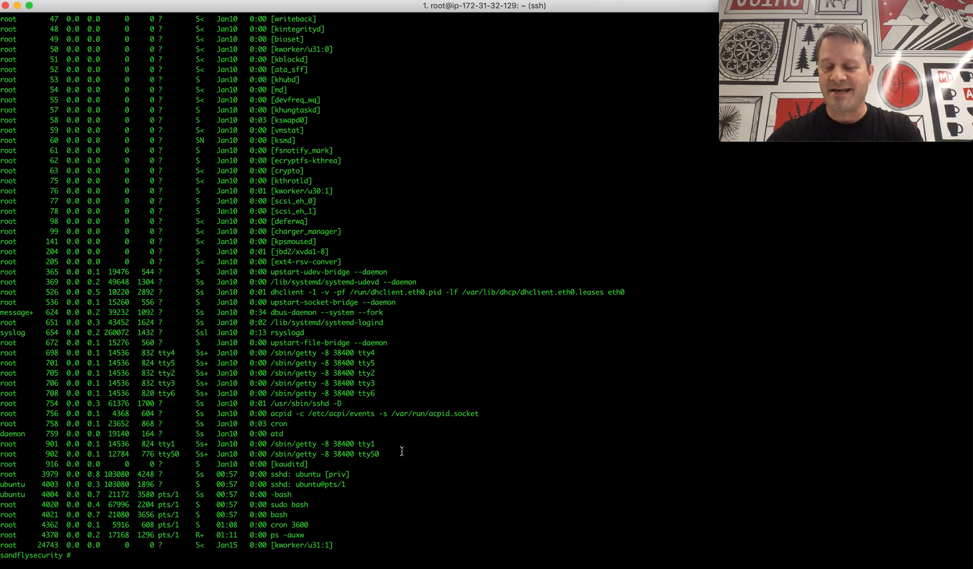
pyautogui.write('l s')
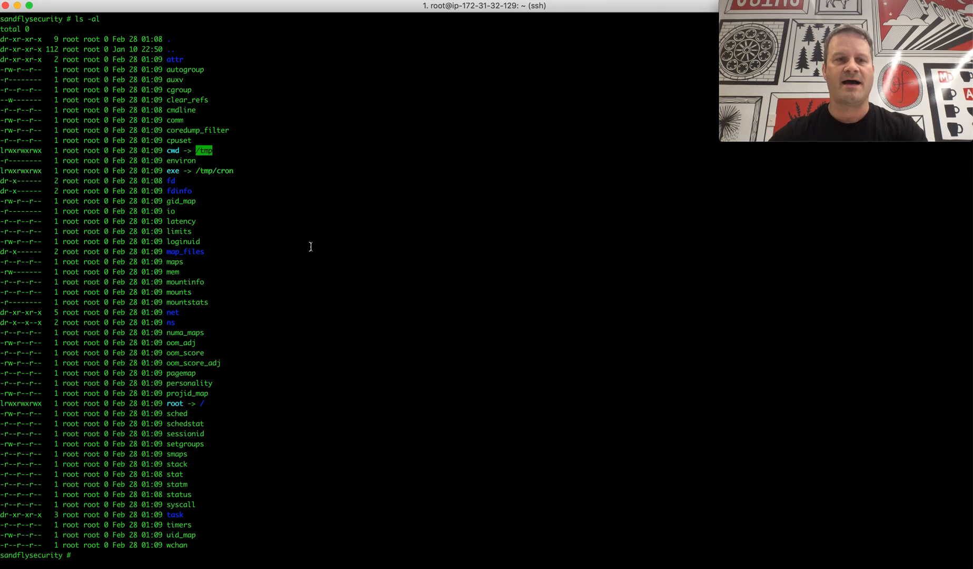
pyautogui.moveTo(245, 175)
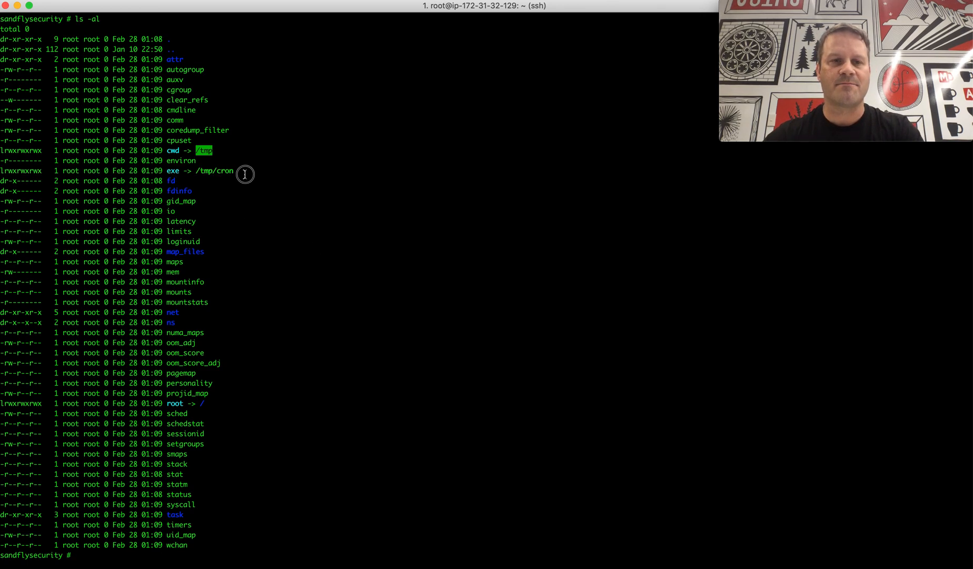
# Recheck comm, cmdline and the exe link, then list processes to find real cron PID 758
pyautogui.write('exe')
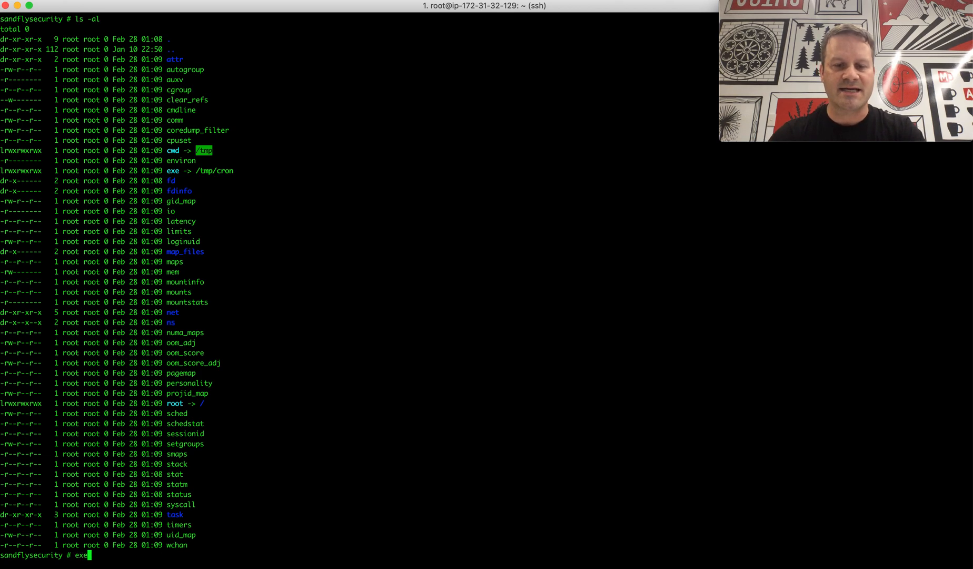
pyautogui.write('60')
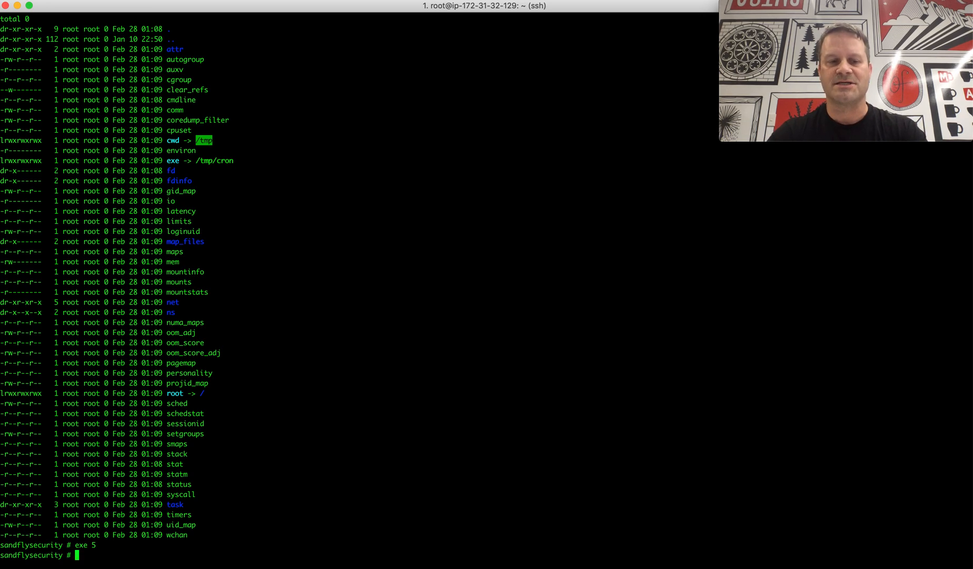
pyautogui.write('strings comm')
pyautogui.write('strings cmdline')
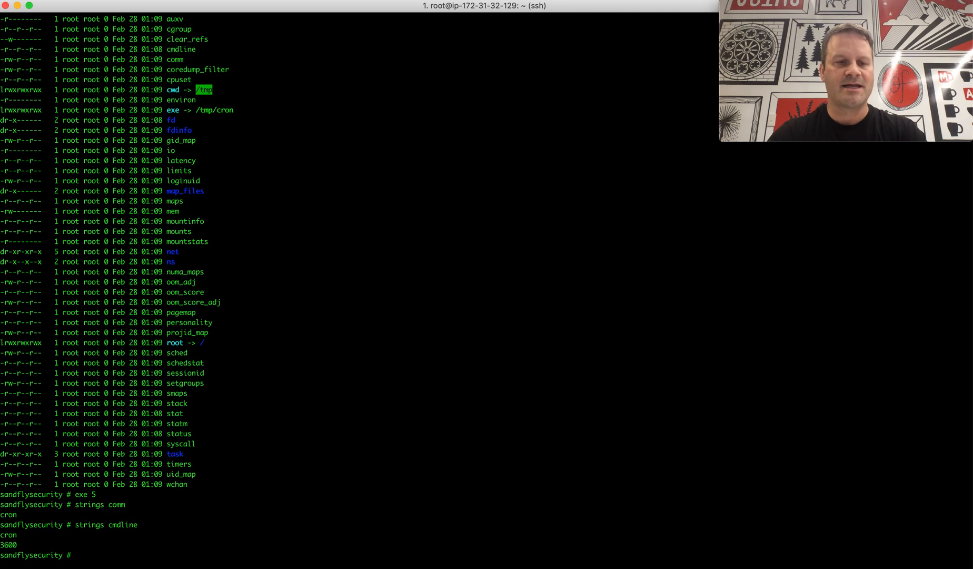
pyautogui.write('ls -al exe')
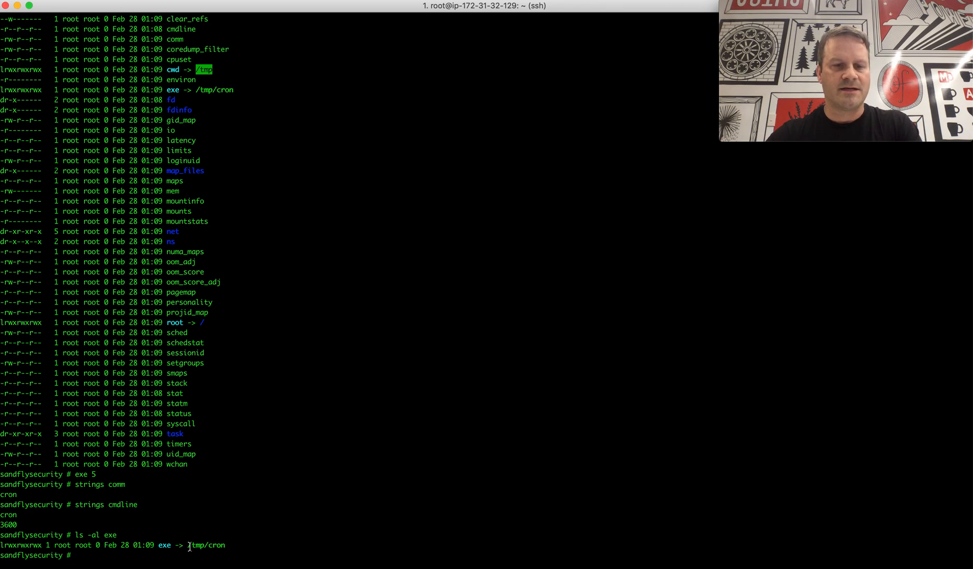
pyautogui.moveTo(132, 484)
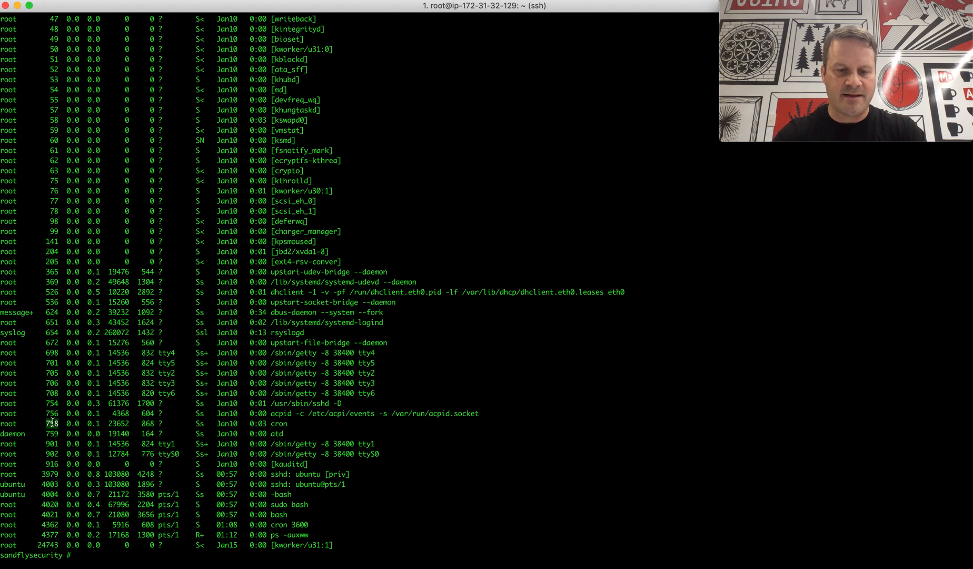
# List /proc/758, showing exe linked to /usr/sbin/cron and cwd /var/spool/cron
pyautogui.write('cd /proc/758')
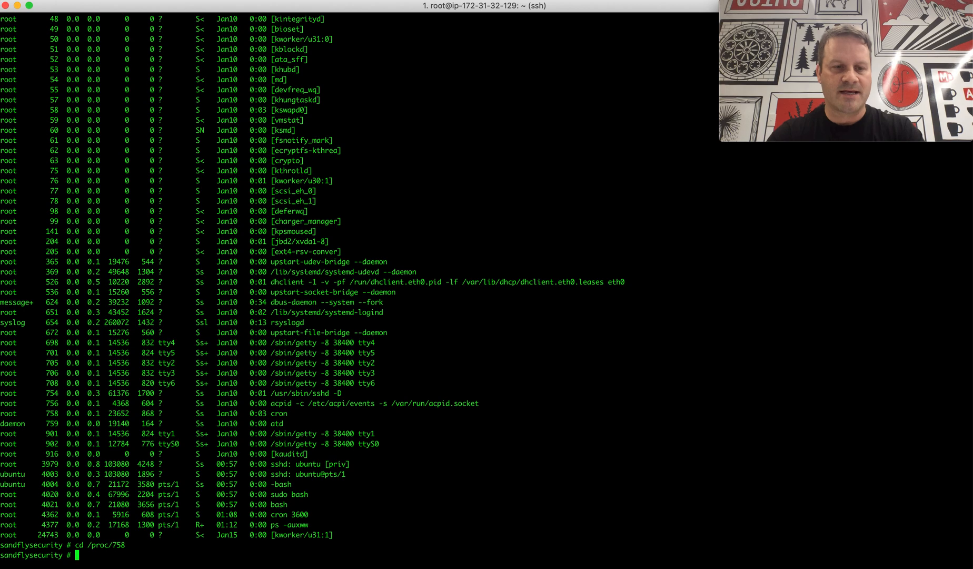
pyautogui.write('ls -al')
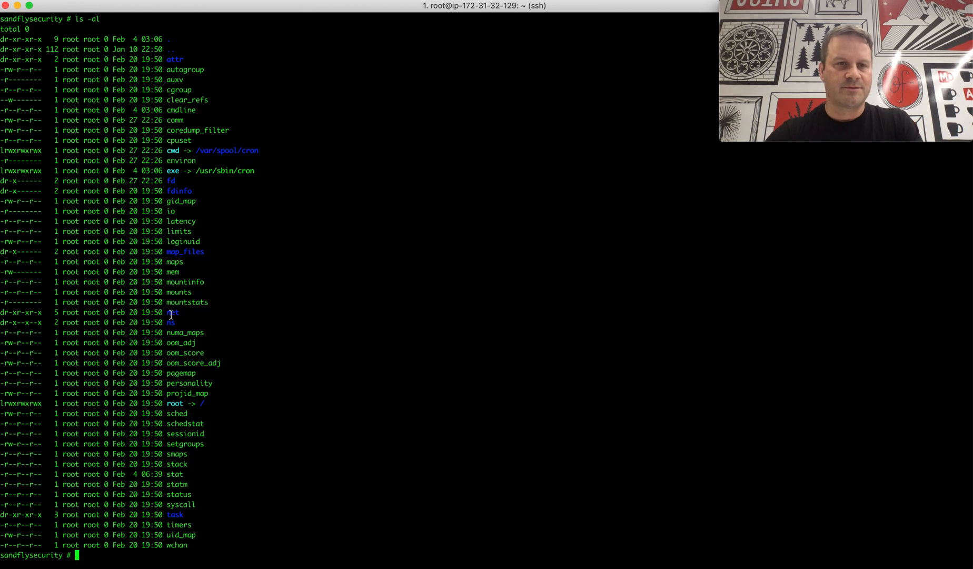